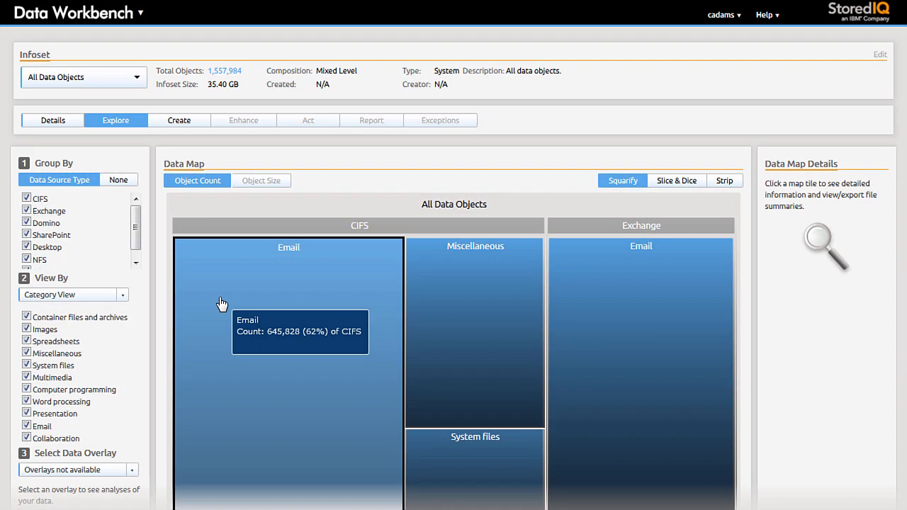
# - Switch from the data map to the Content Curation collections list showing Product X4321
pyautogui.click(179, 119)
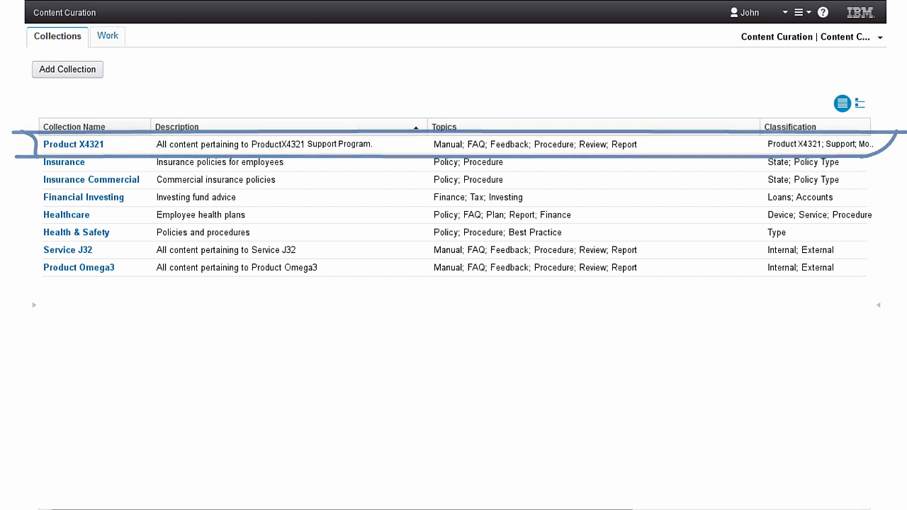
# - Open the Product X4321 collection and tick the four incoming test and implementation documents
pyautogui.click(74, 145)
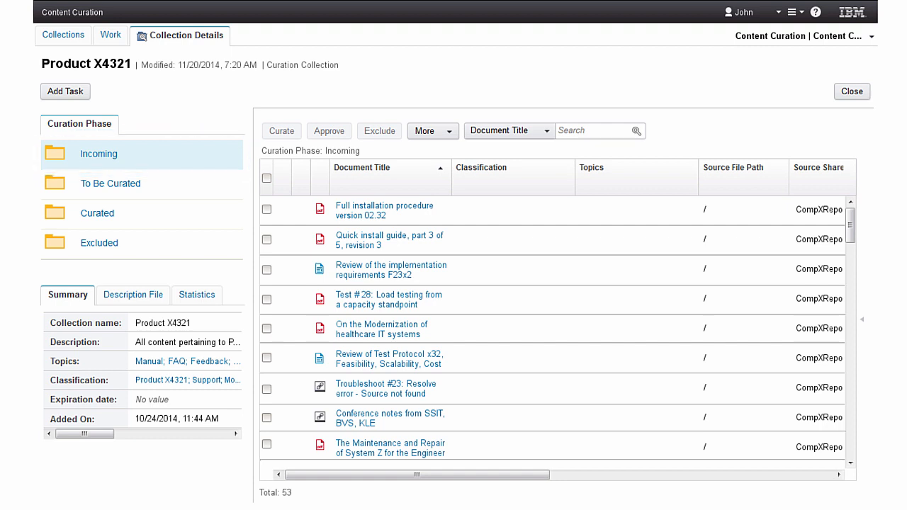
pyautogui.click(110, 184)
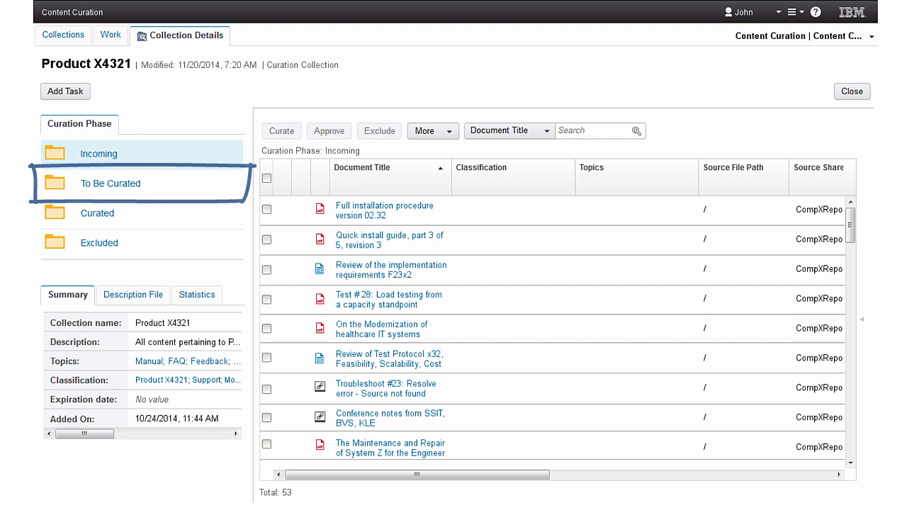
pyautogui.click(96, 213)
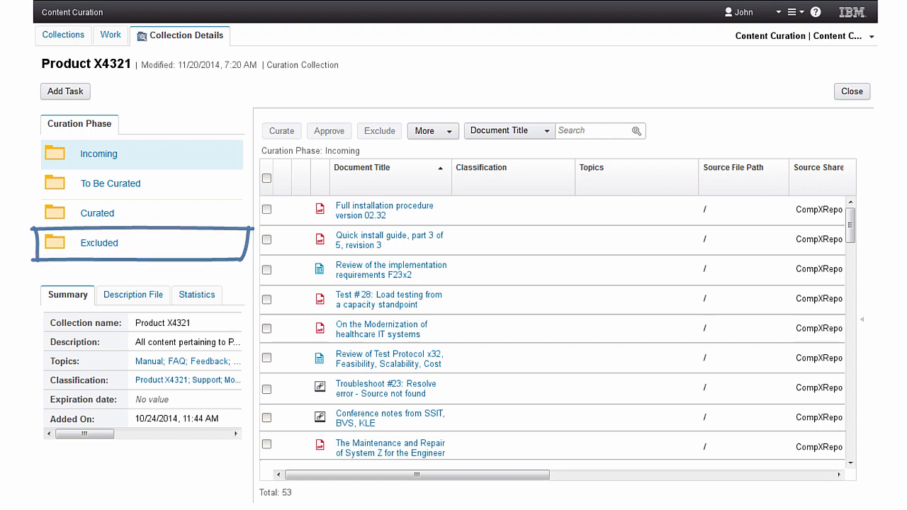
pyautogui.click(428, 130)
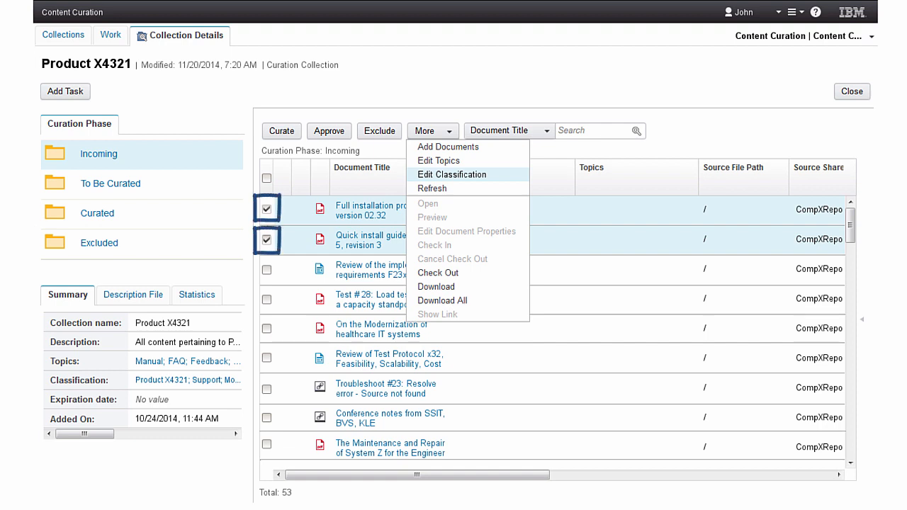
pyautogui.moveTo(440, 162)
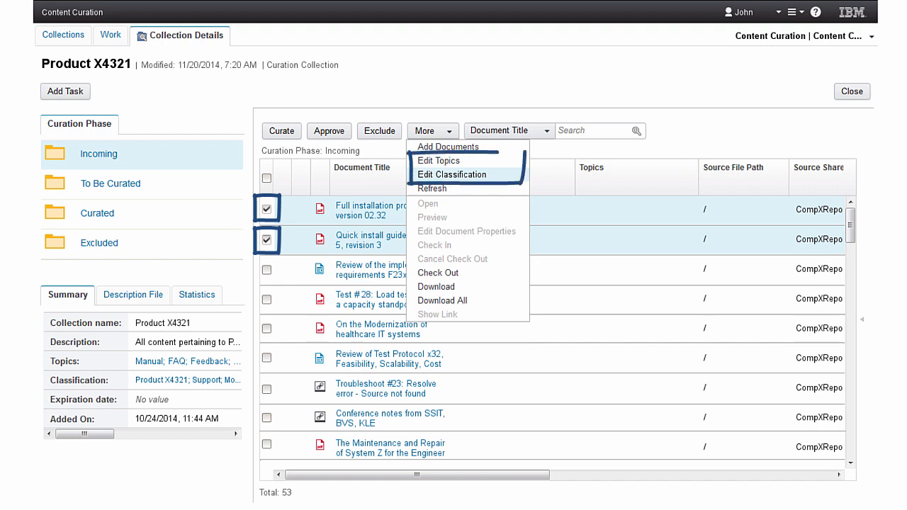
pyautogui.moveTo(439, 160)
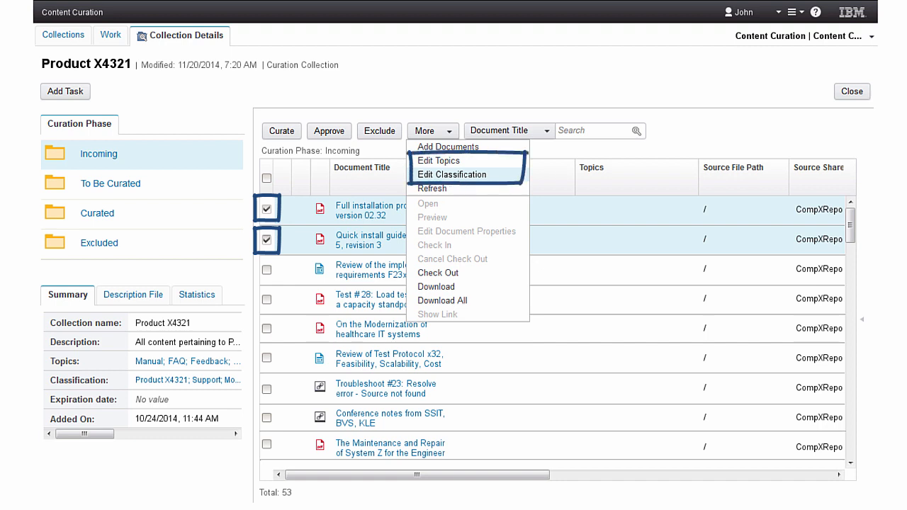
pyautogui.click(452, 174)
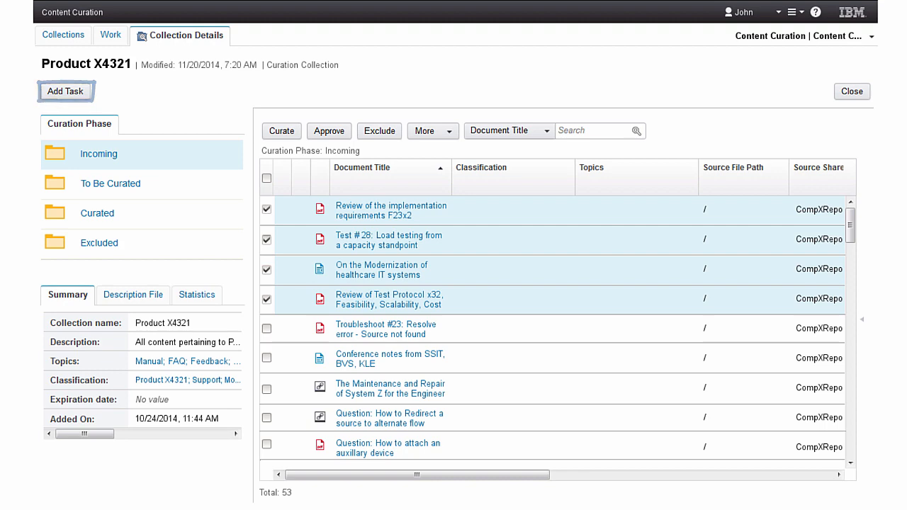
# - Add a Review Documents task for the four checked documents so it reaches the domain expert's work list
pyautogui.click(65, 91)
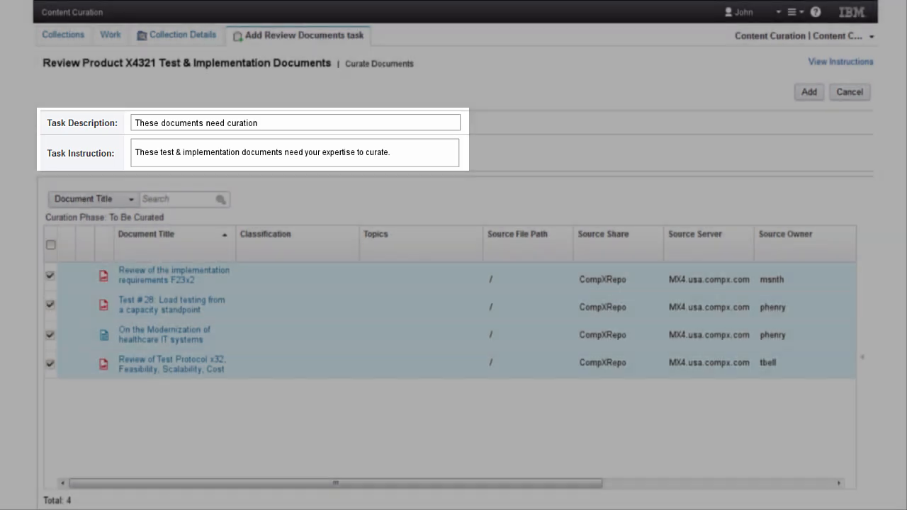
pyautogui.click(849, 91)
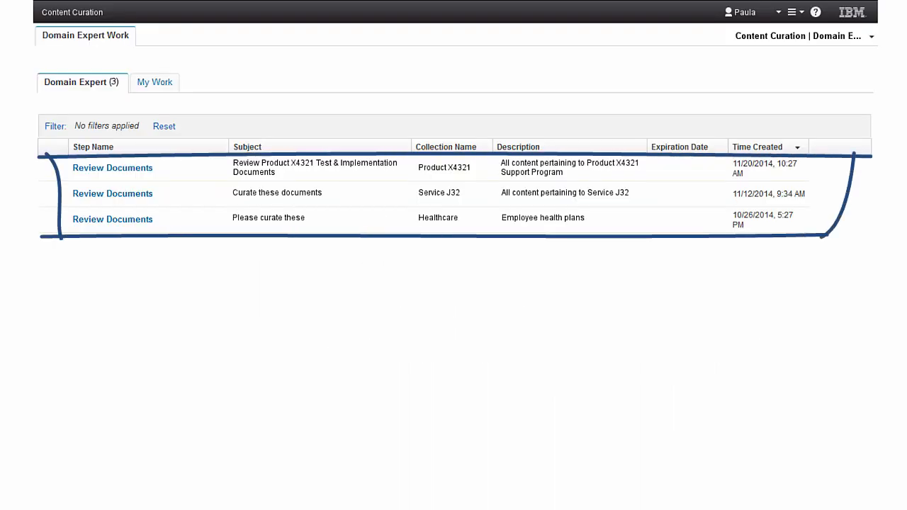
# - Complete the Review Documents task so Product X4321 shows zero incoming and 53 curated documents
pyautogui.click(112, 167)
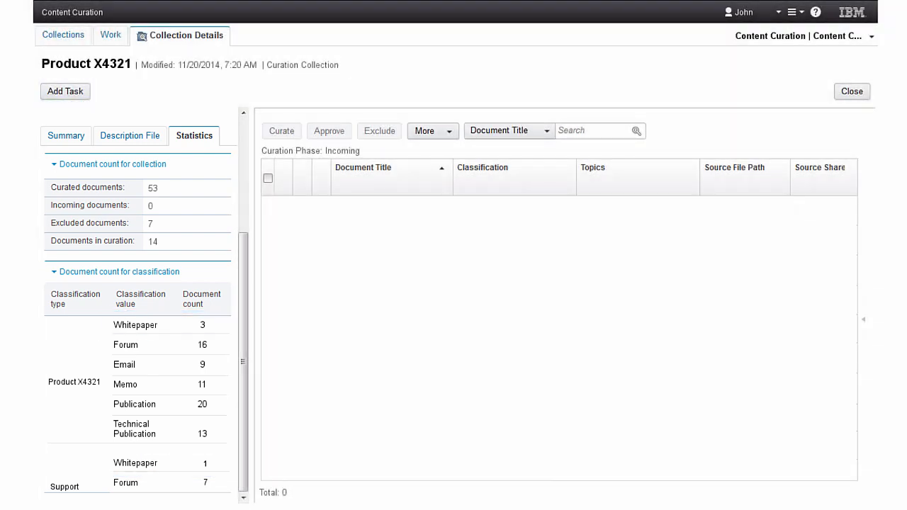
# - Leave the collection and explore the Product X4321 Whitepapers infoset of 14 word processing files
pyautogui.click(65, 91)
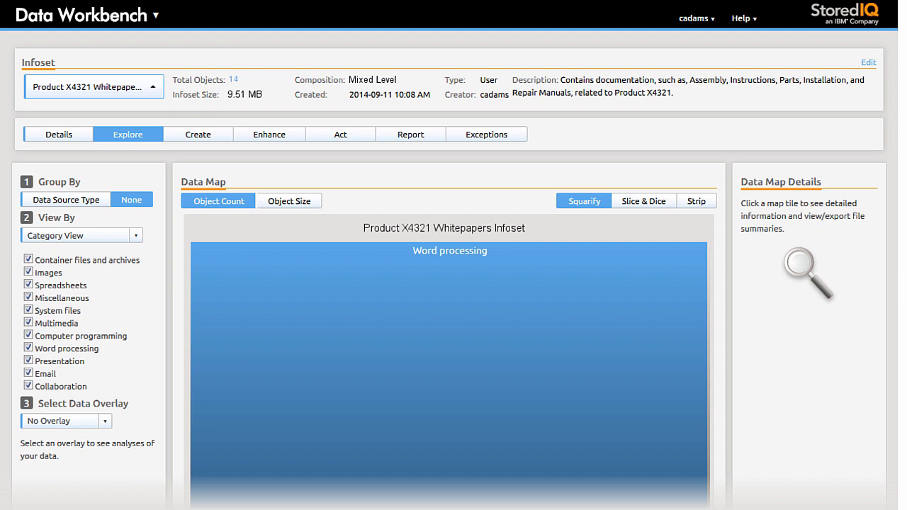
# - Run the Collect for curation action on the whitepapers infoset so a review task reaches the curator
pyautogui.click(411, 129)
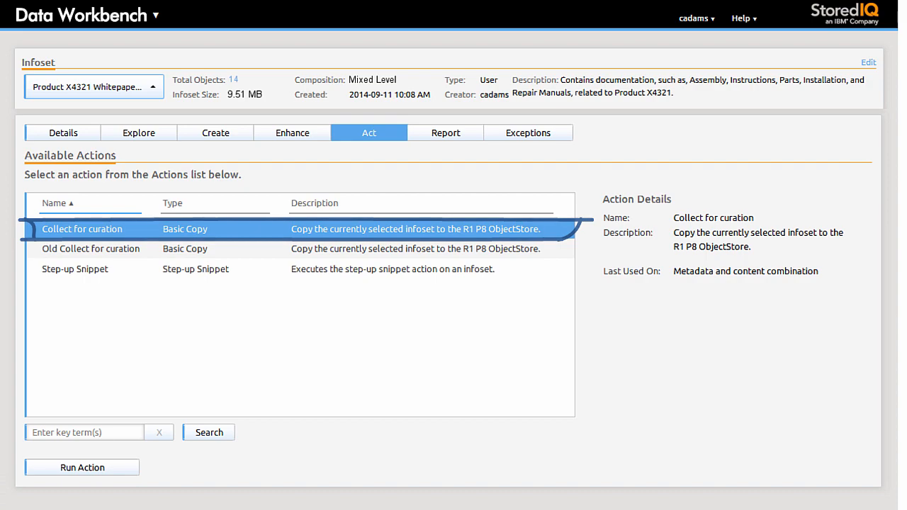
pyautogui.click(82, 468)
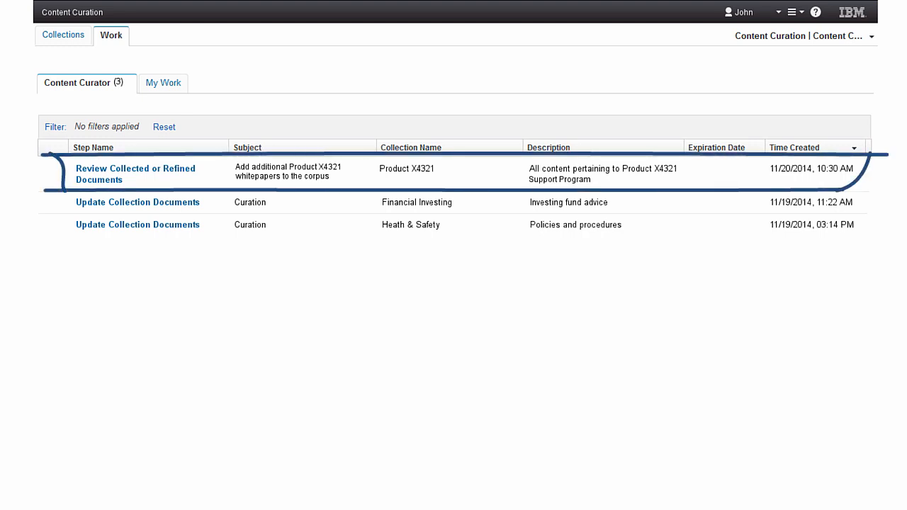
# - Approve the collected whitepapers review and ask the Service Advisor the X4321 battery question
pyautogui.click(136, 173)
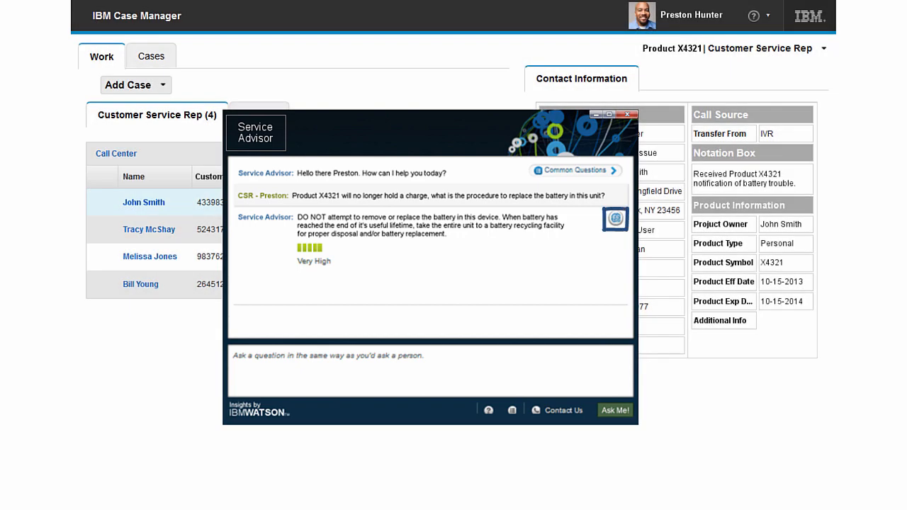
# - Open the Product X4321 warnings source document with the battery-replacement passage highlighted
pyautogui.click(615, 220)
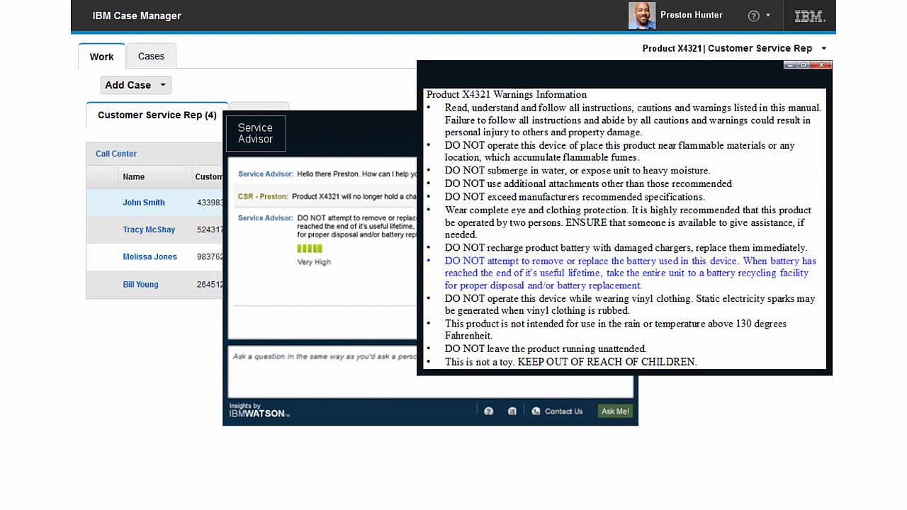